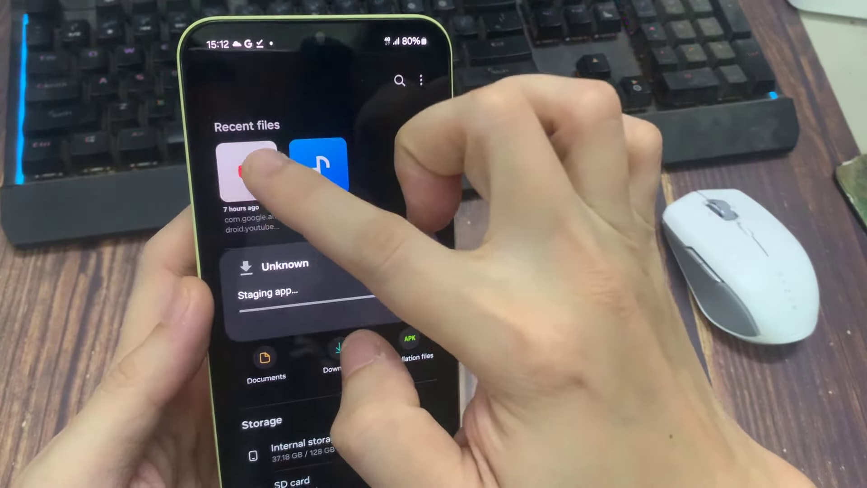
Select the recent APK in My Files and return to the home screen.
click(249, 171)
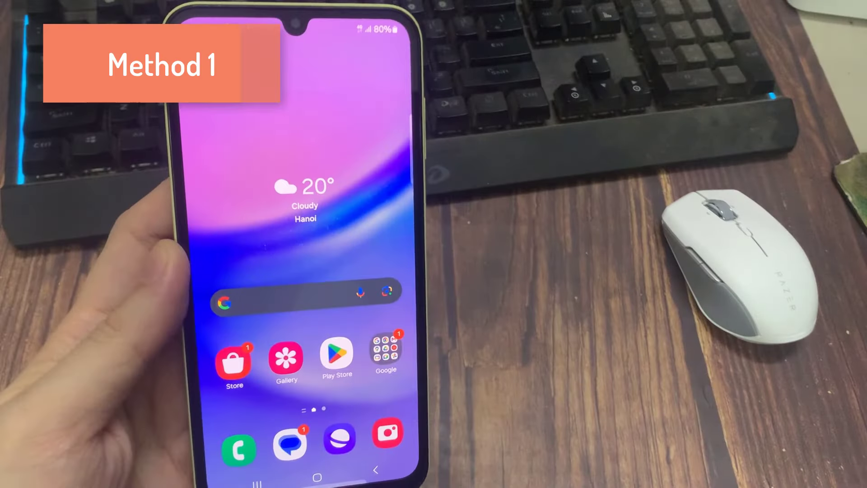
Reach Settings > Apps and search the installed apps for 'chrome'.
drag(304, 22, 304, 221)
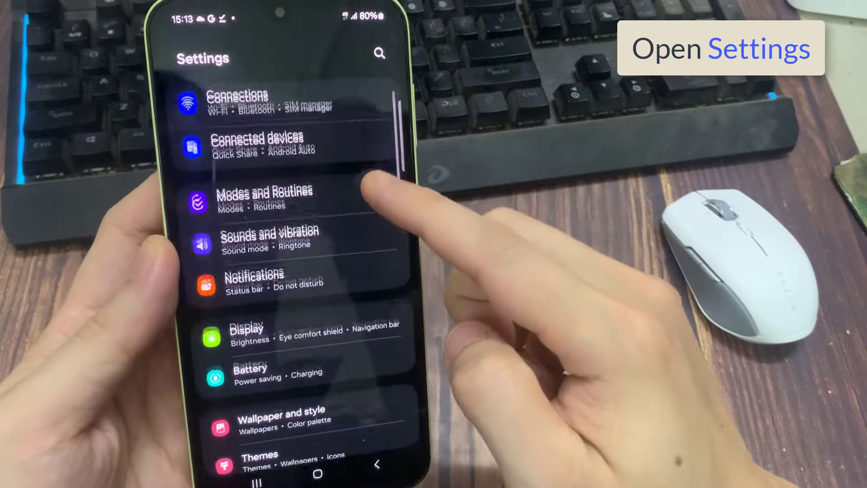
scroll(down, 3)
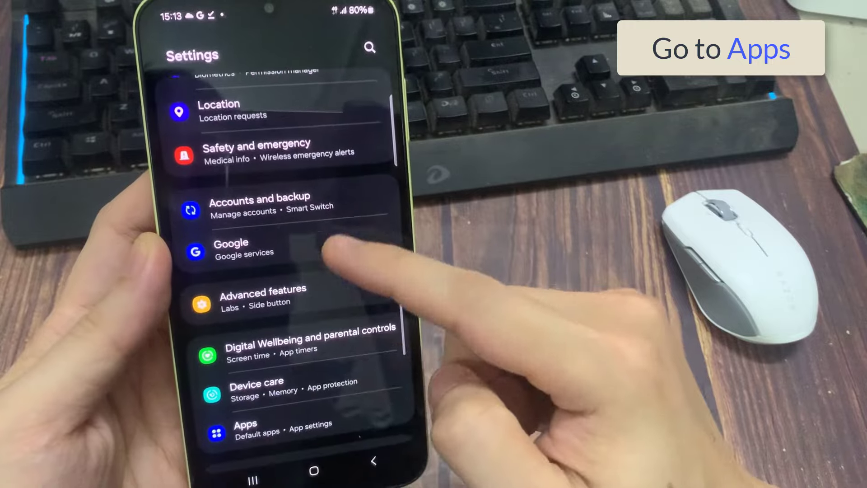
click(242, 422)
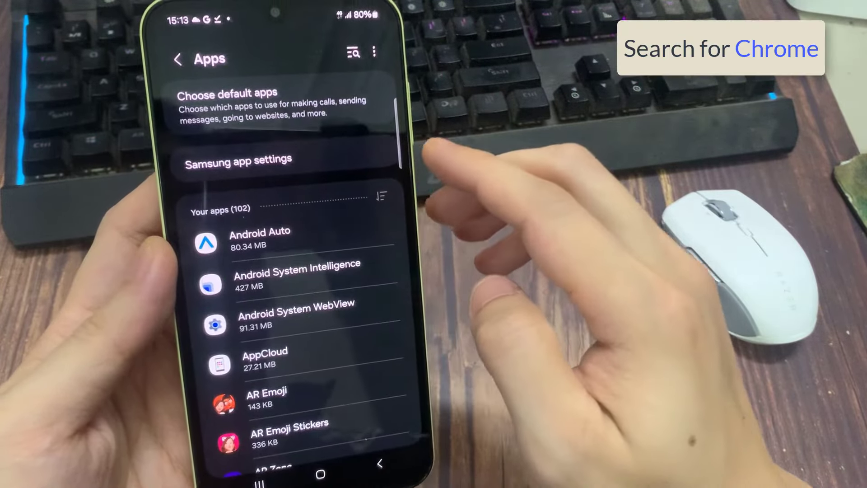
click(353, 54)
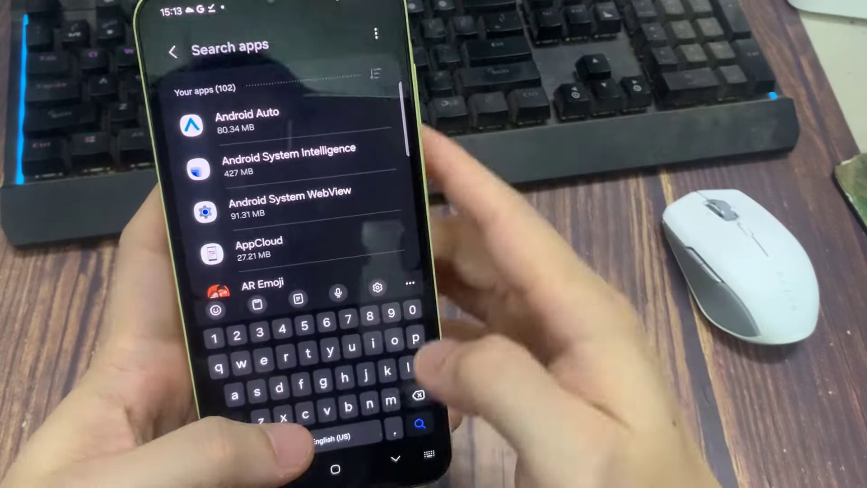
text(chrome)
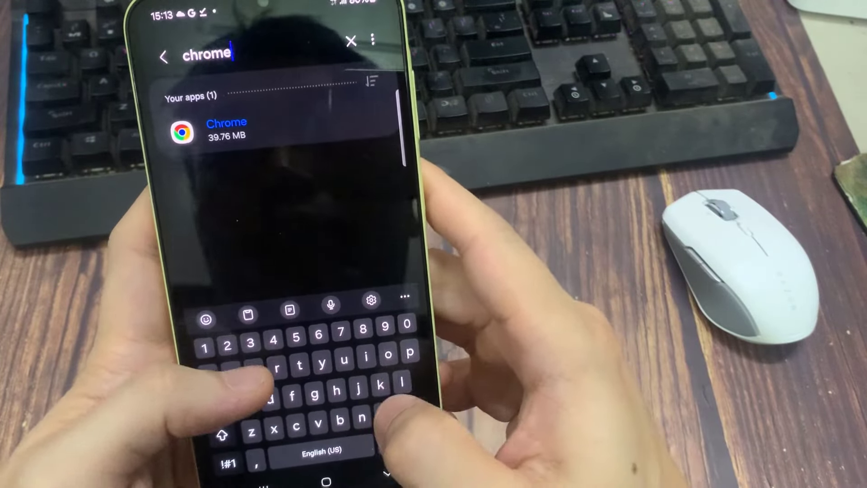
Clear Chrome's cache from its Storage details.
click(232, 128)
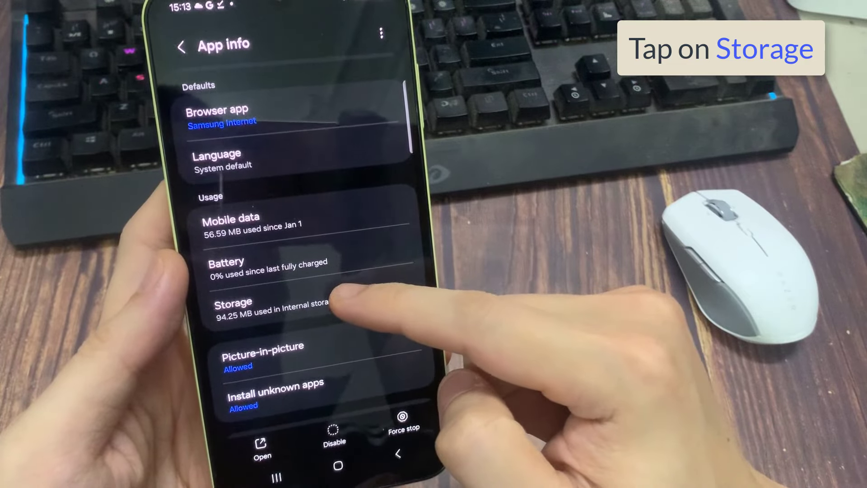
click(243, 307)
text(play store)
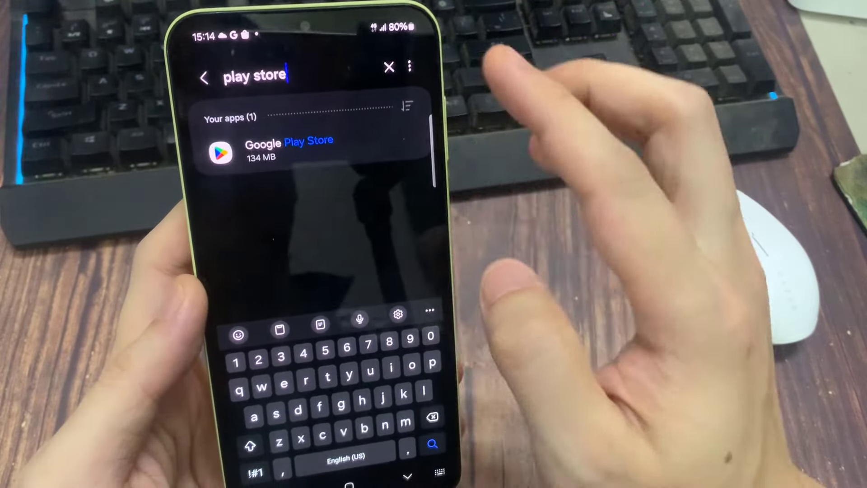
Clear Google Play Store's cache from its Storage details.
click(287, 149)
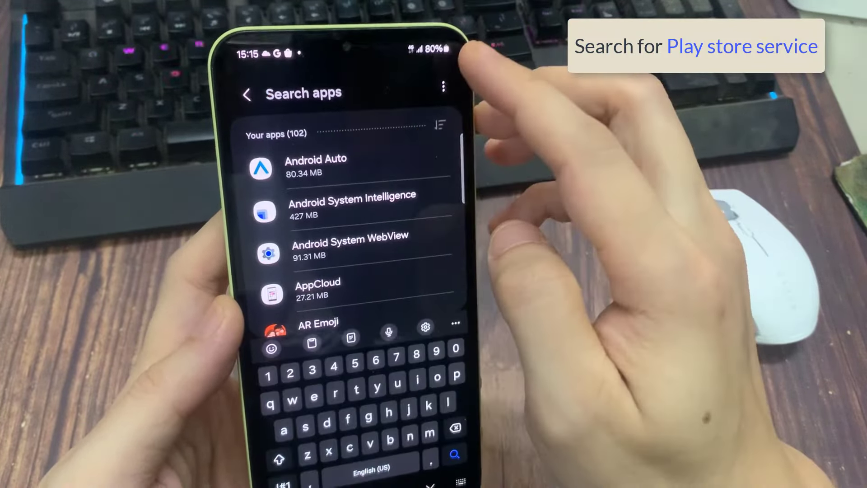
Search for 'google play' and clear Google Play services' cache from its Storage details.
text(google play service)
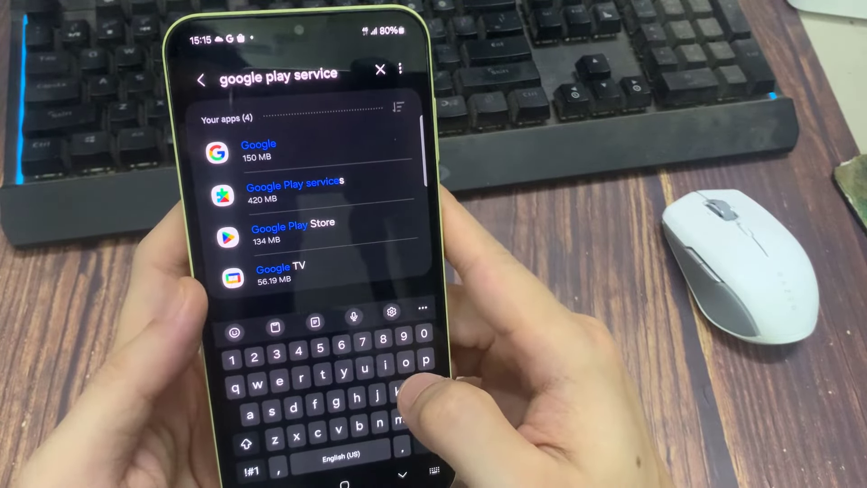
click(295, 186)
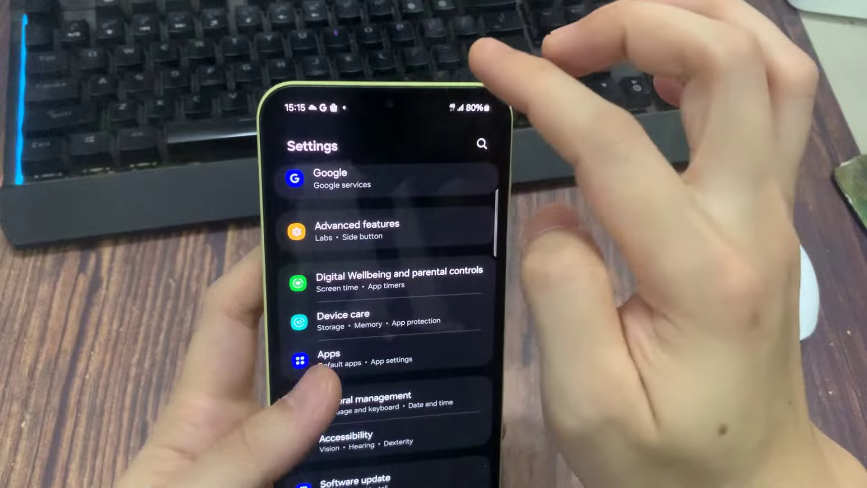
Find Install unknown apps via the 'insta' search and allow My Files.
scroll(down, 3)
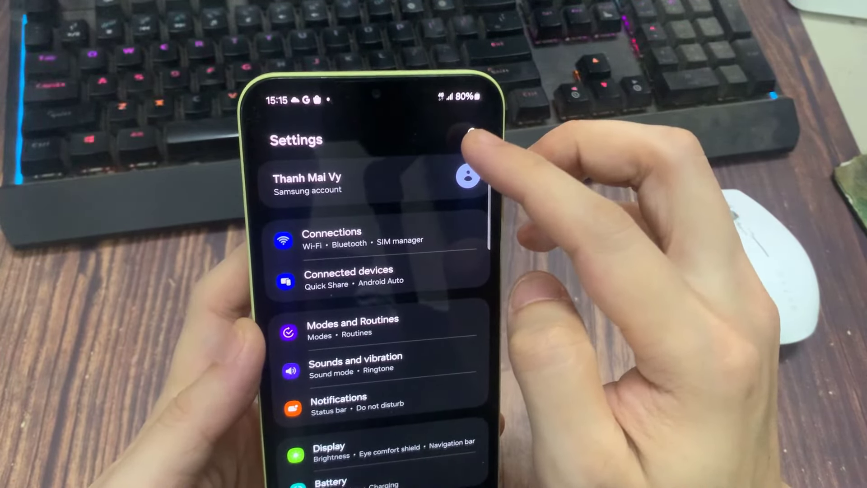
text(insta)
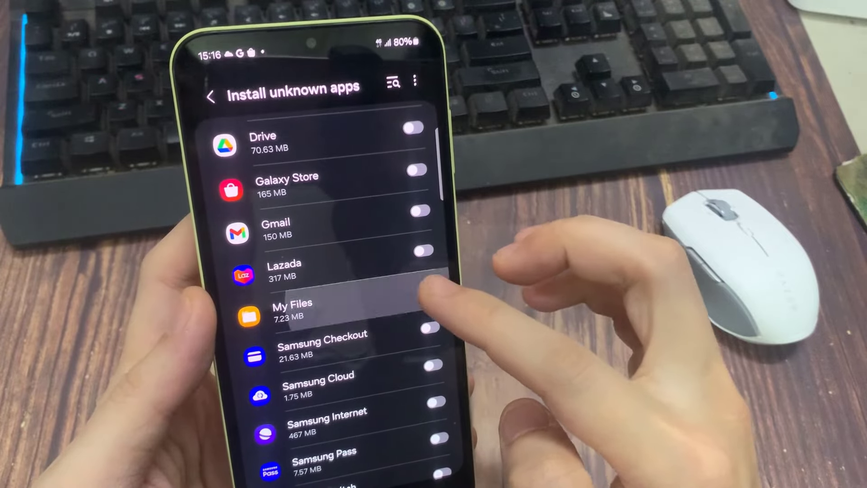
click(423, 280)
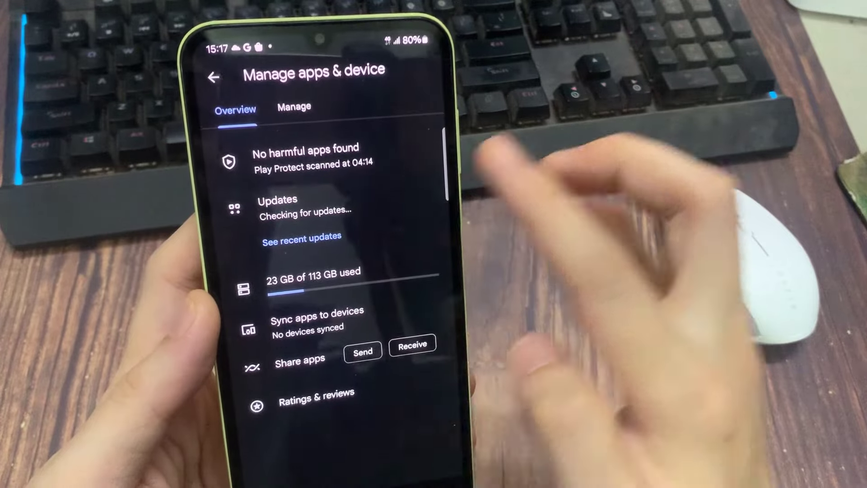
In Play Protect settings, switch off Scan apps with Play Protect.
click(305, 148)
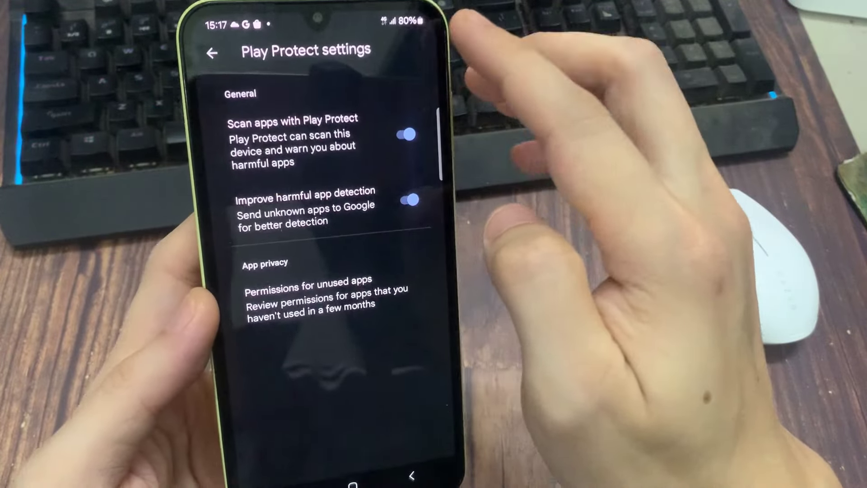
click(410, 130)
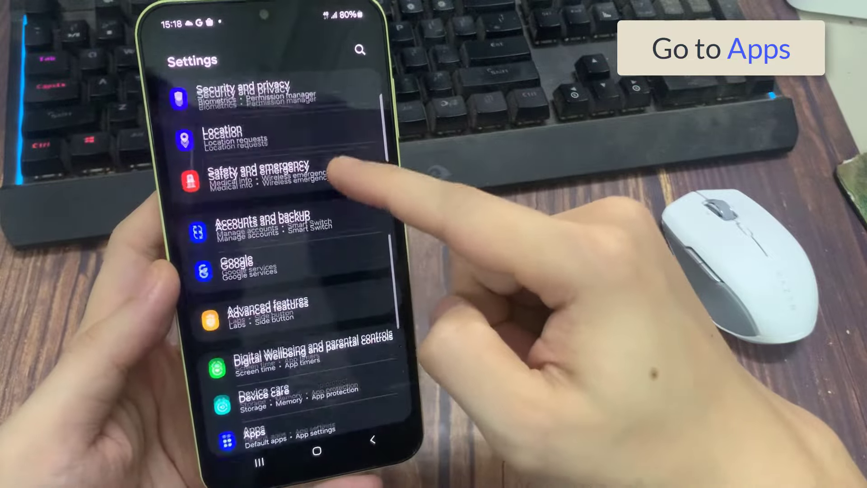
Enter the Apps section listing all 102 installed apps.
click(254, 437)
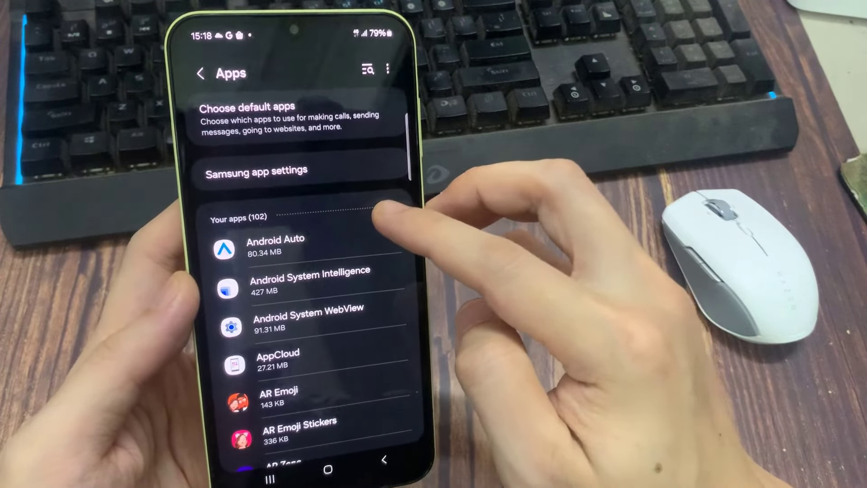
Enable Show system apps (list grows to 431) and start an app search.
click(369, 68)
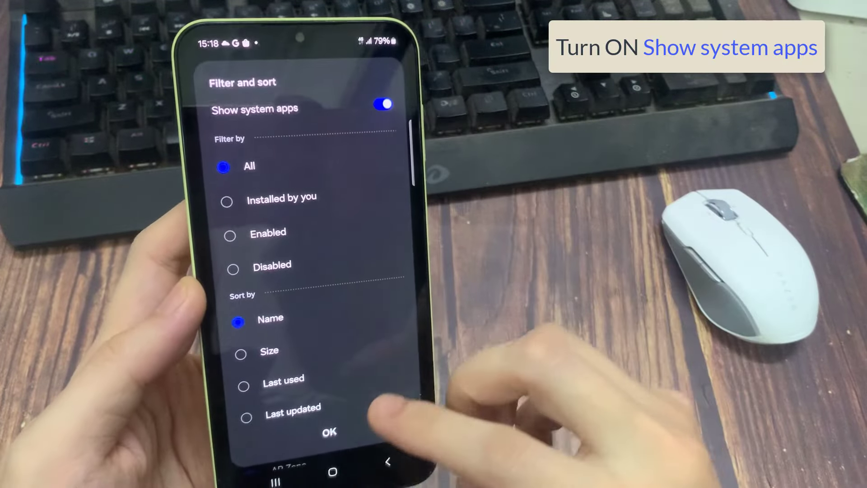
click(330, 432)
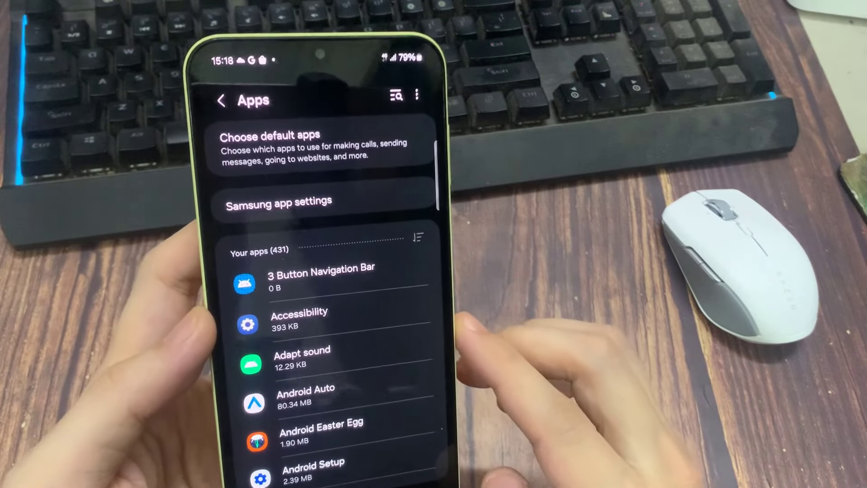
click(393, 95)
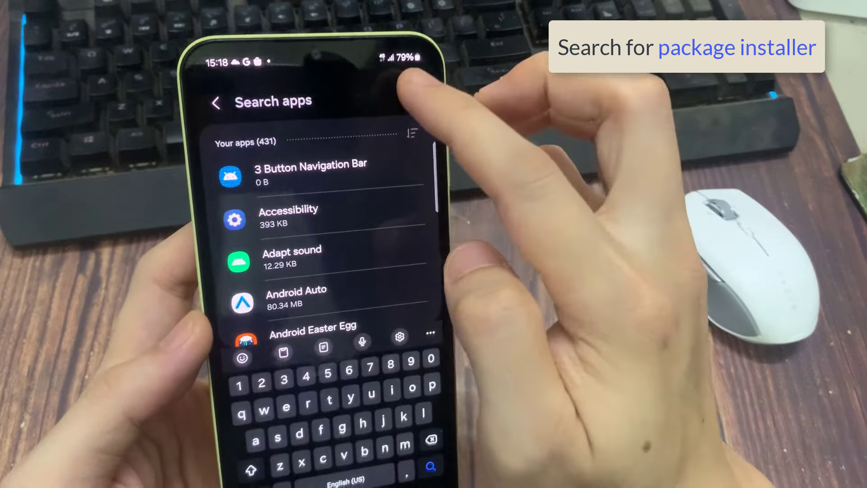